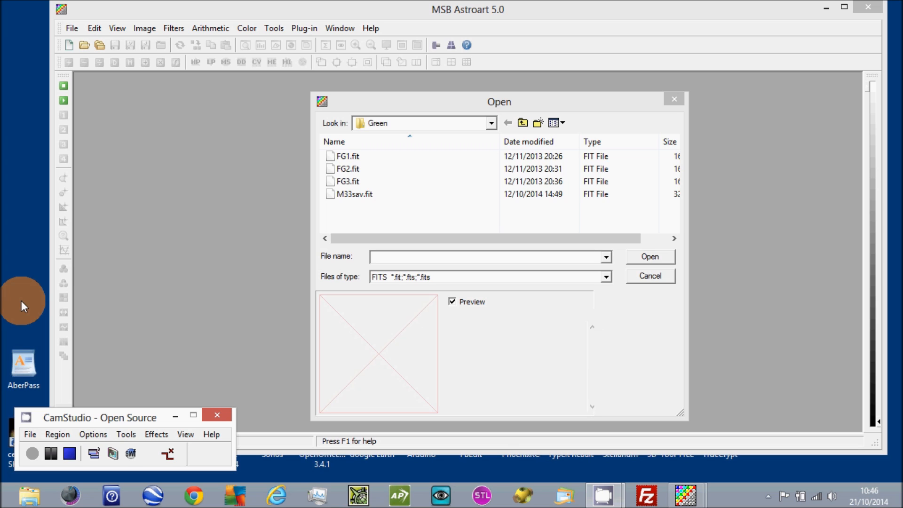
{"action": "mouse_move", "coordinate": [87, 232]}
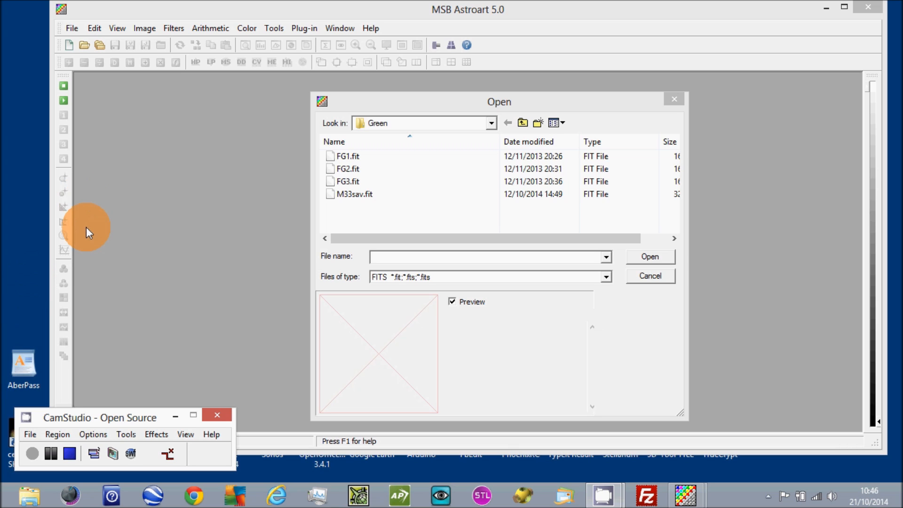
- Select FG1.fit in the Green folder and scroll through its preview header details
{"action": "left_click", "coordinate": [349, 169]}
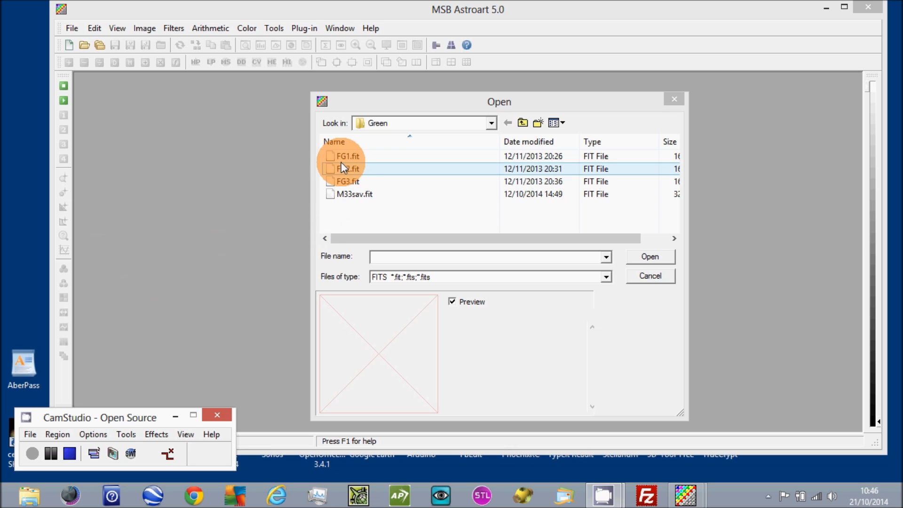
{"action": "left_click", "coordinate": [347, 156]}
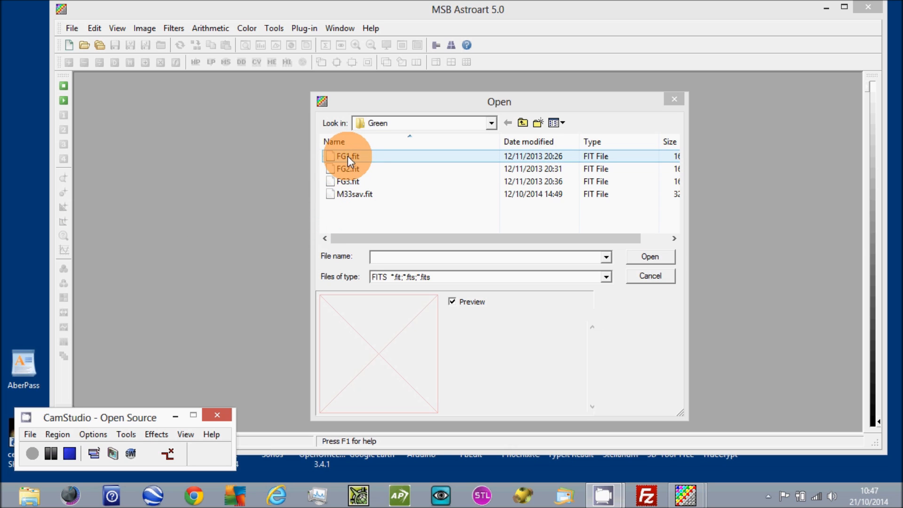
{"action": "left_click", "coordinate": [347, 156]}
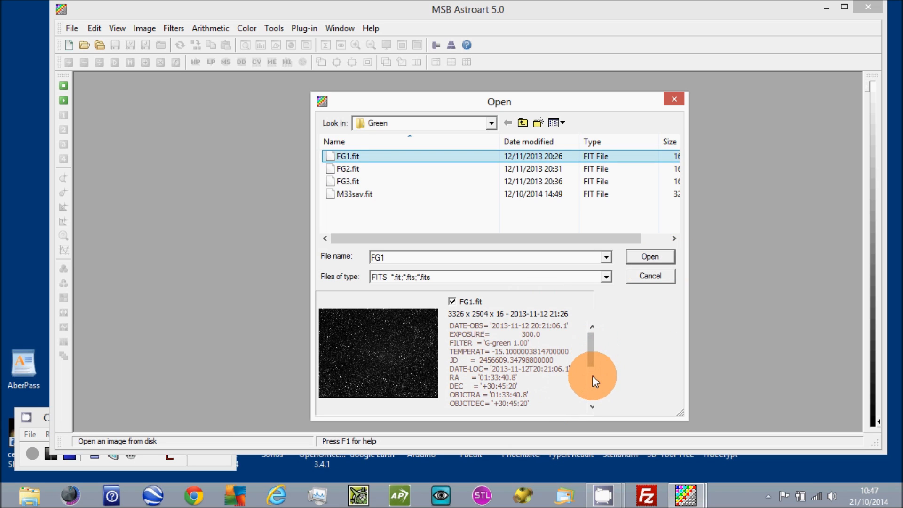
{"action": "scroll", "scroll_direction": "down", "scroll_amount": 3}
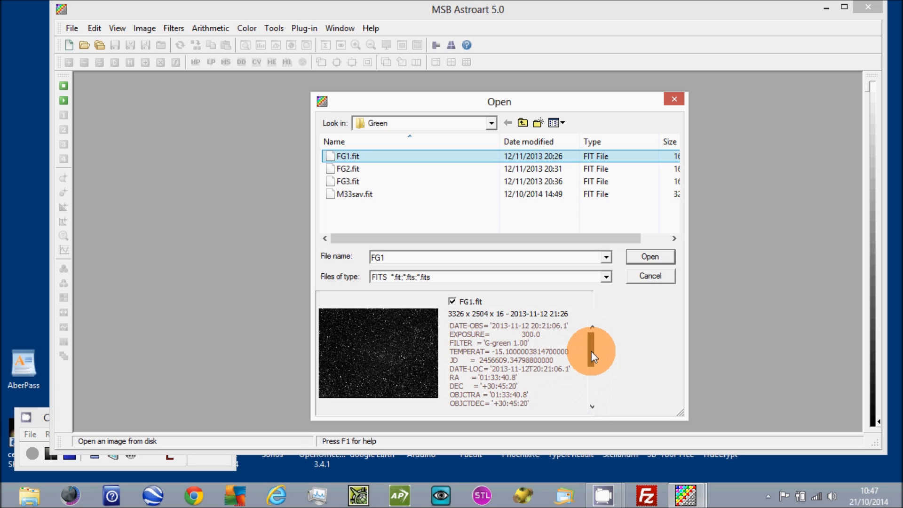
{"action": "scroll", "scroll_direction": "down", "scroll_amount": 3}
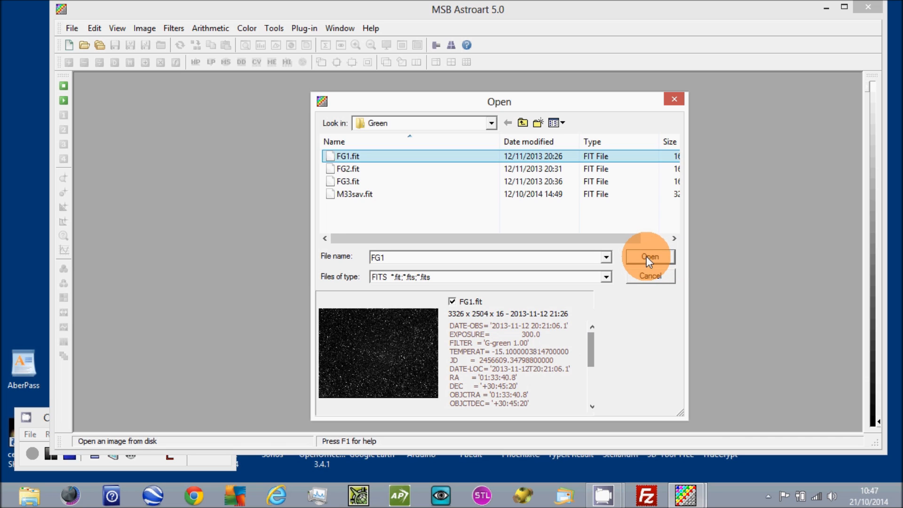
- Open FG1.fit and zoom out until the whole star field fits the window
{"action": "left_click", "coordinate": [648, 256]}
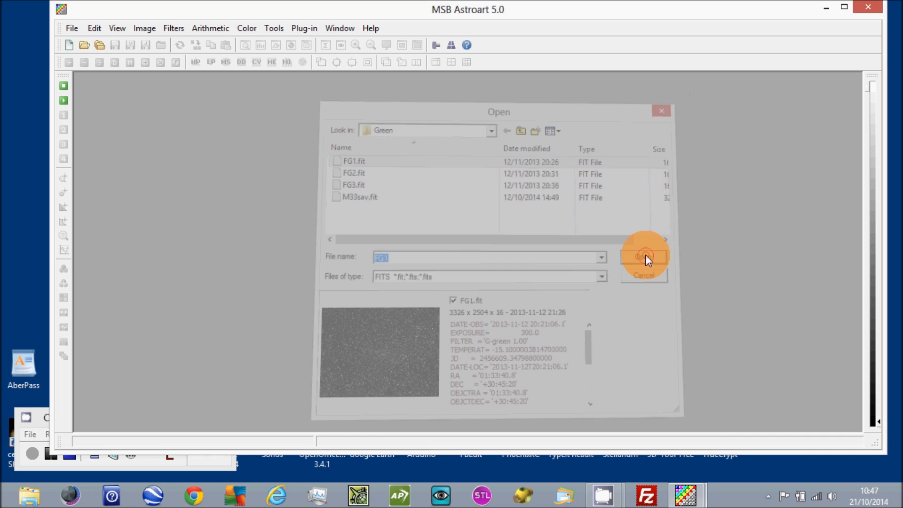
{"action": "left_click", "coordinate": [644, 256]}
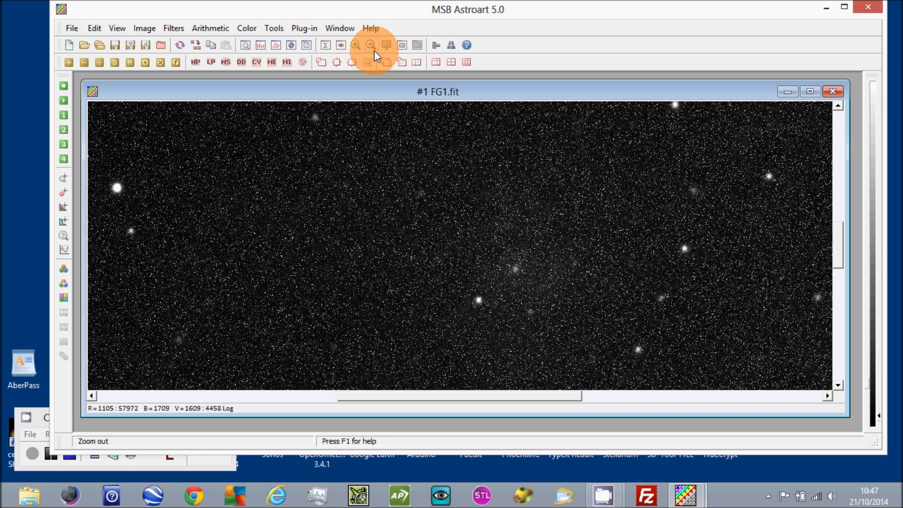
{"action": "left_click", "coordinate": [370, 45]}
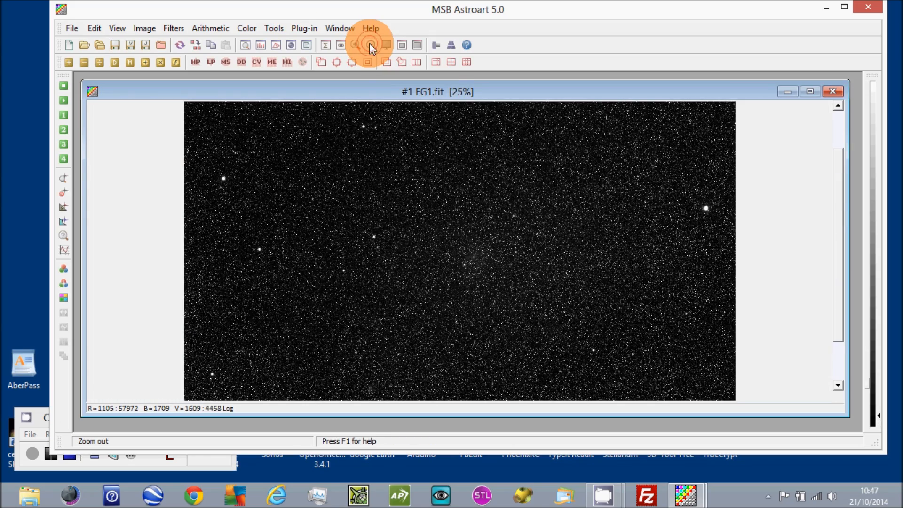
{"action": "left_click", "coordinate": [370, 45]}
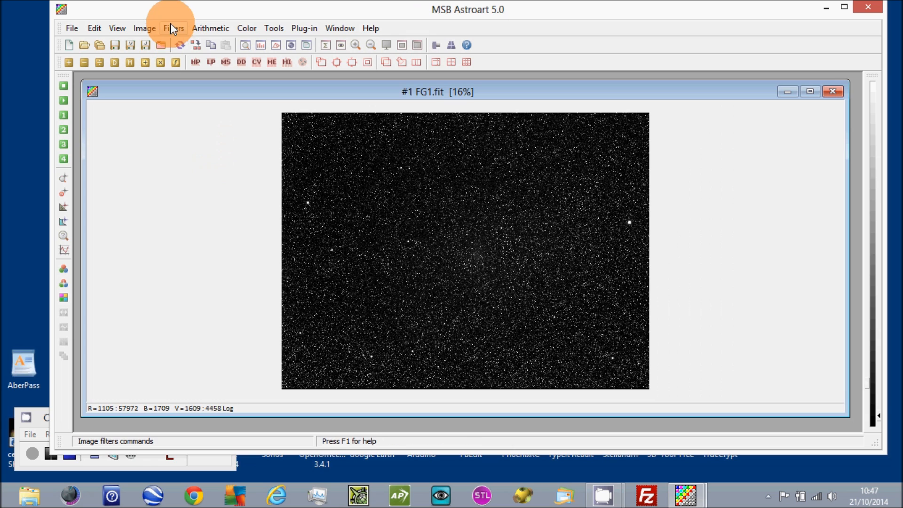
- Apply the Hot pixels filter with One pixel defects at strength 92
{"action": "left_click", "coordinate": [174, 28]}
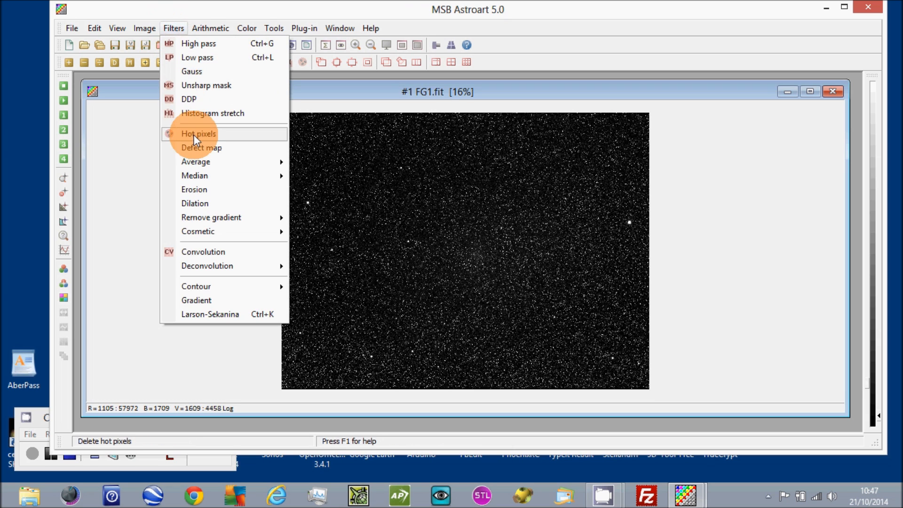
{"action": "left_click", "coordinate": [198, 133]}
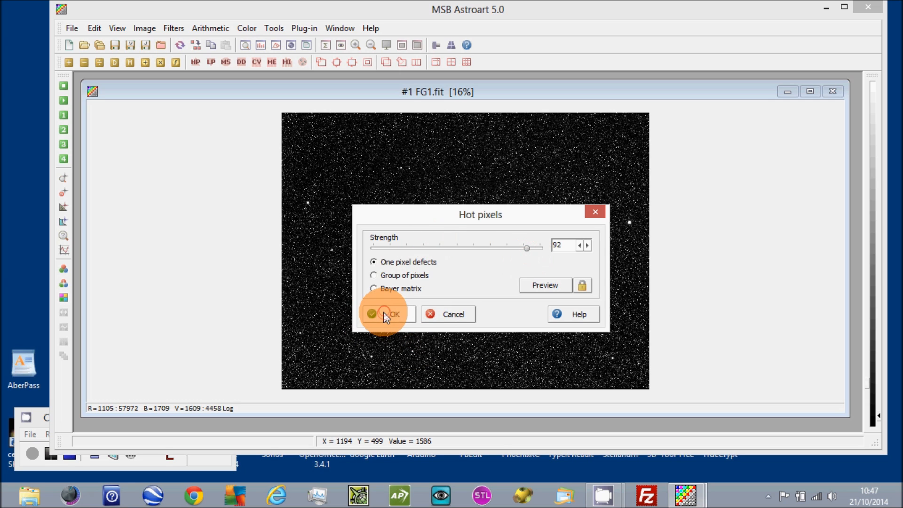
{"action": "left_click", "coordinate": [390, 313]}
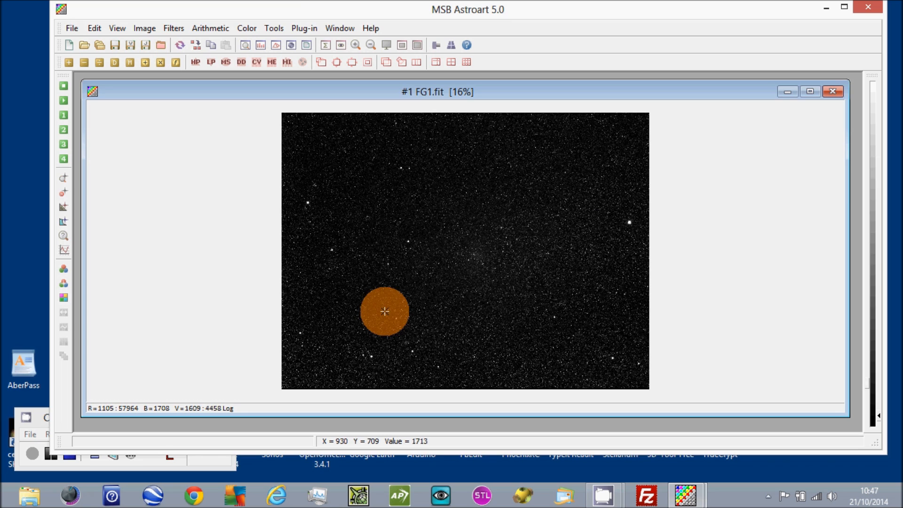
- Open Find coordinates and load the image centre RA 01 33 40.8, DEC +30 45 20
{"action": "left_click", "coordinate": [274, 28]}
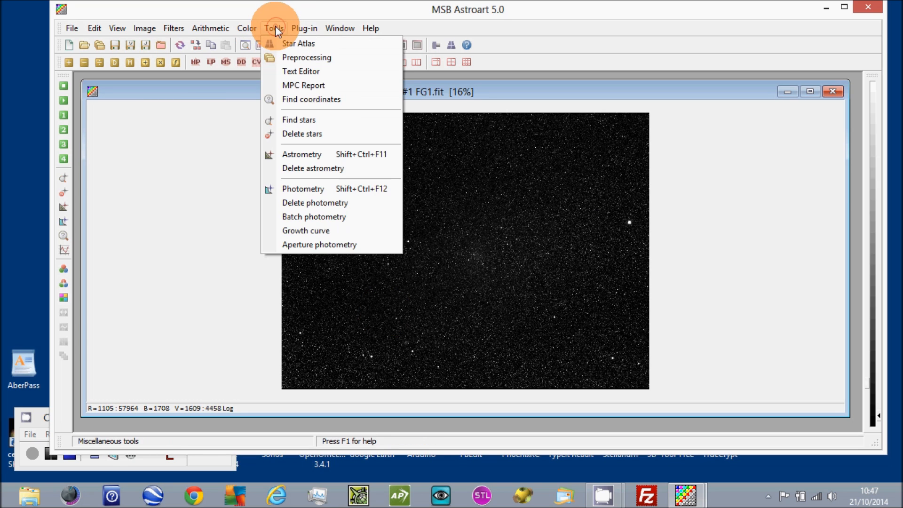
{"action": "mouse_move", "coordinate": [311, 99]}
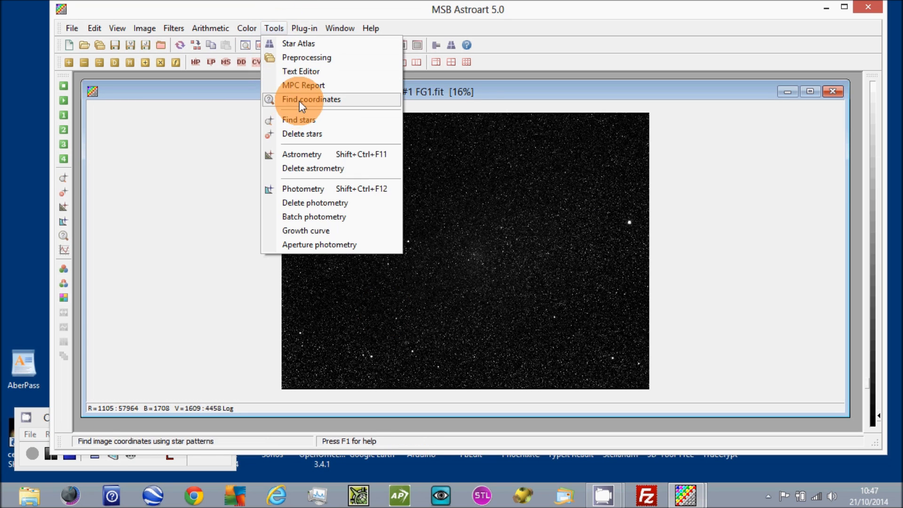
{"action": "left_click", "coordinate": [311, 99]}
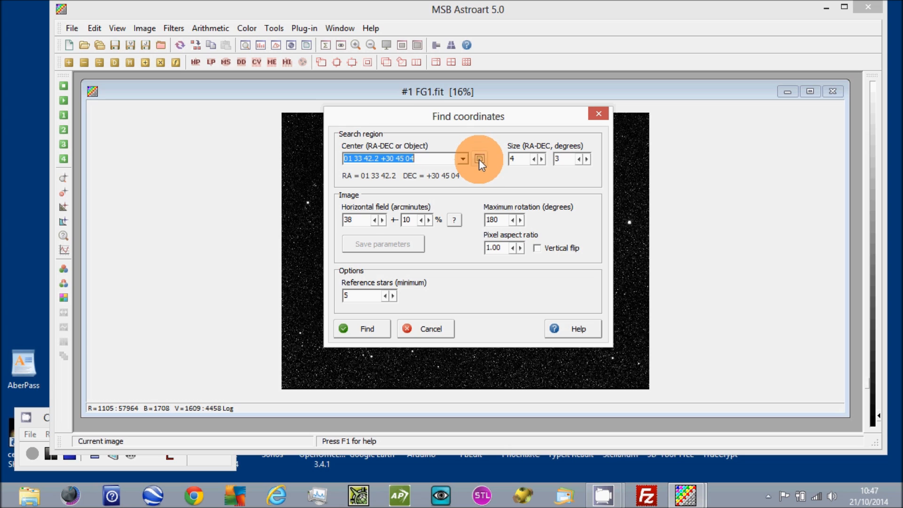
{"action": "left_click", "coordinate": [479, 158]}
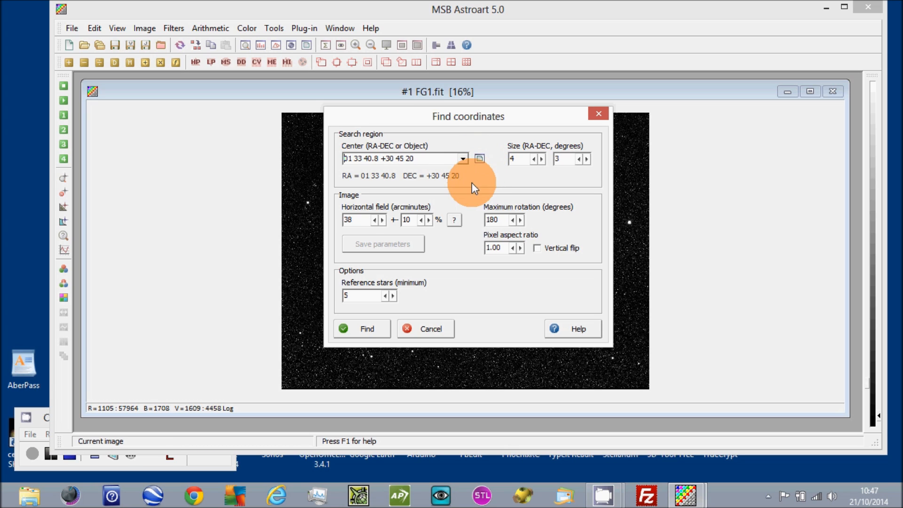
{"action": "mouse_move", "coordinate": [487, 287]}
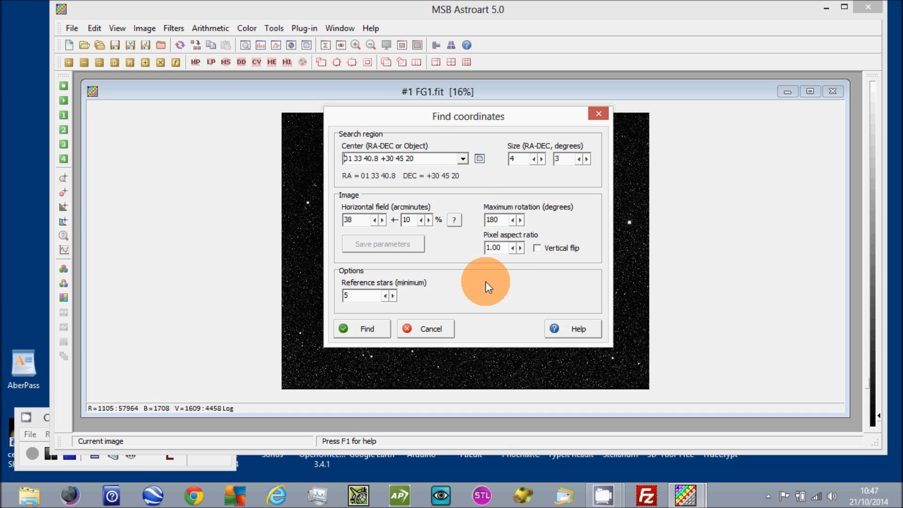
{"action": "mouse_move", "coordinate": [505, 141]}
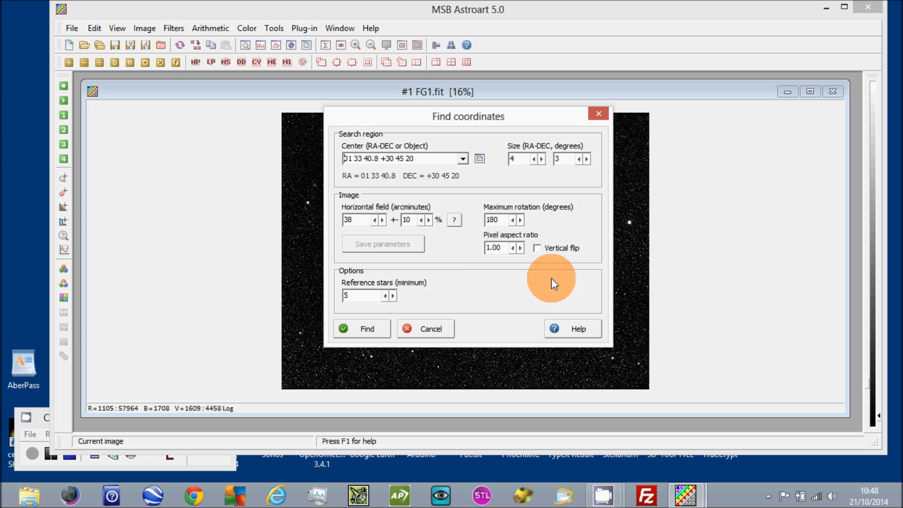
{"action": "mouse_move", "coordinate": [432, 246]}
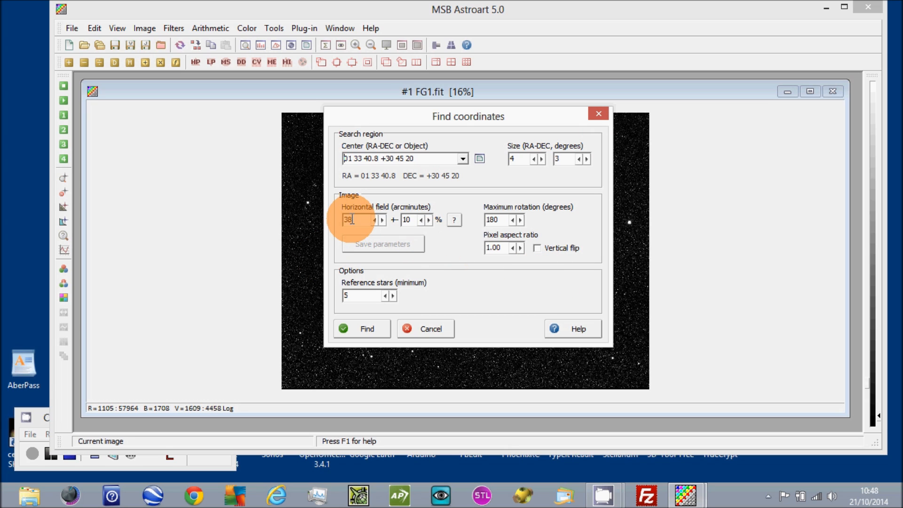
{"action": "mouse_move", "coordinate": [458, 223]}
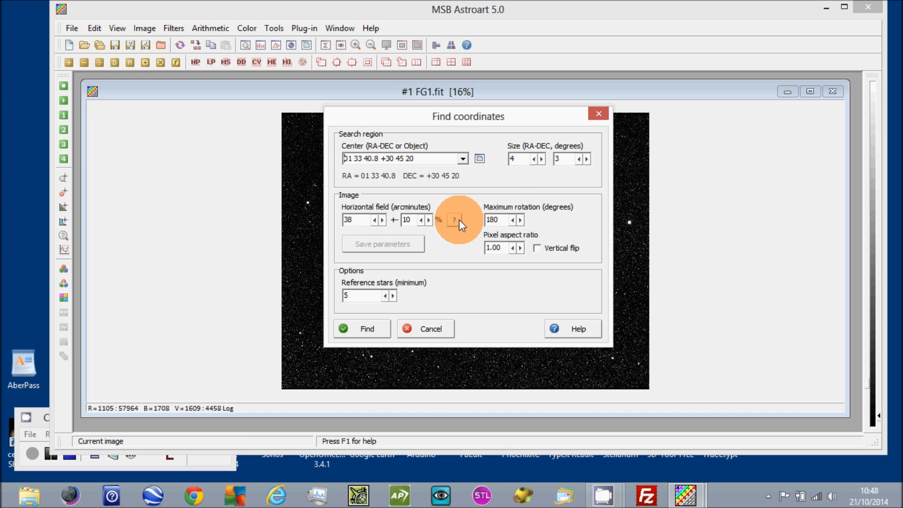
{"action": "mouse_move", "coordinate": [514, 158]}
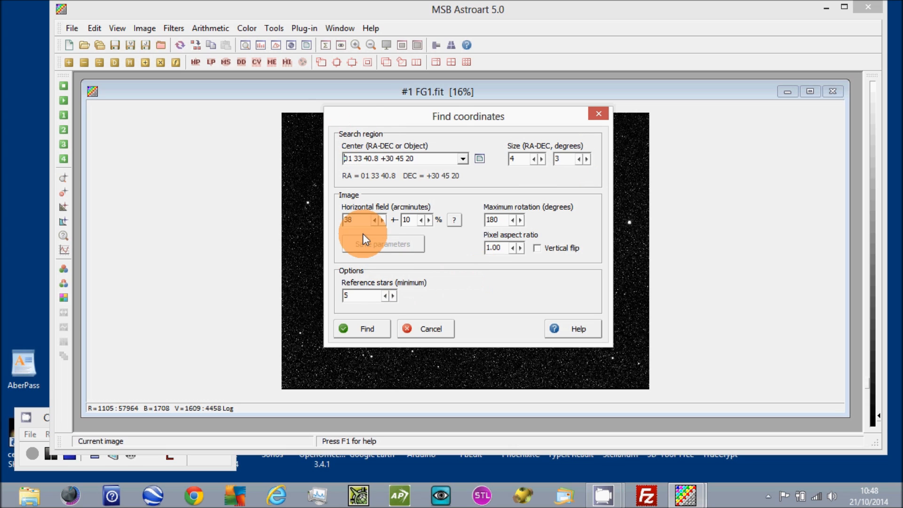
{"action": "mouse_move", "coordinate": [423, 310]}
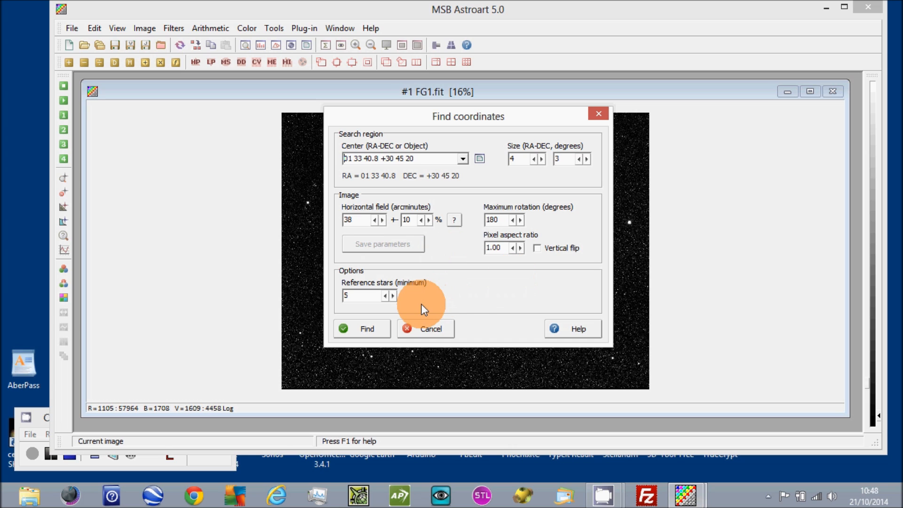
{"action": "mouse_move", "coordinate": [384, 308]}
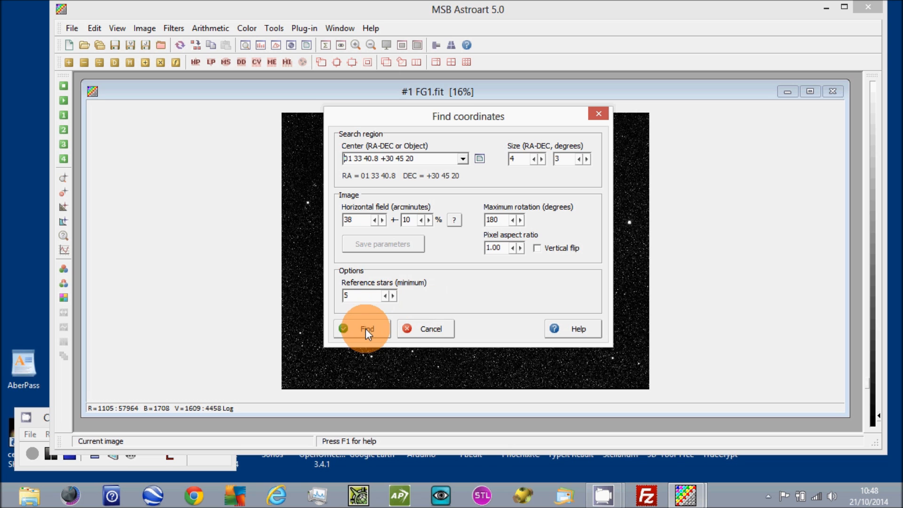
- Run Find to plate-solve FG1.fit, adding the N/E marker and RA/DEC readout
{"action": "left_click", "coordinate": [366, 328]}
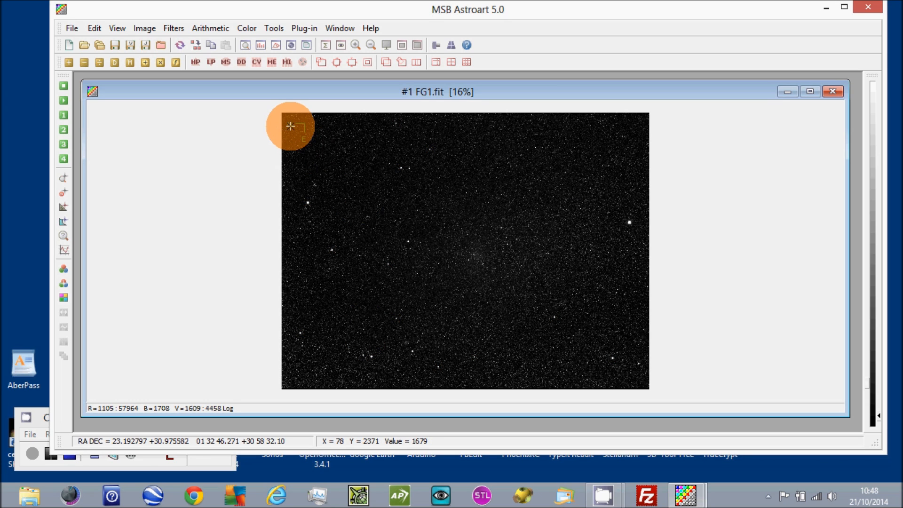
{"action": "mouse_move", "coordinate": [298, 146]}
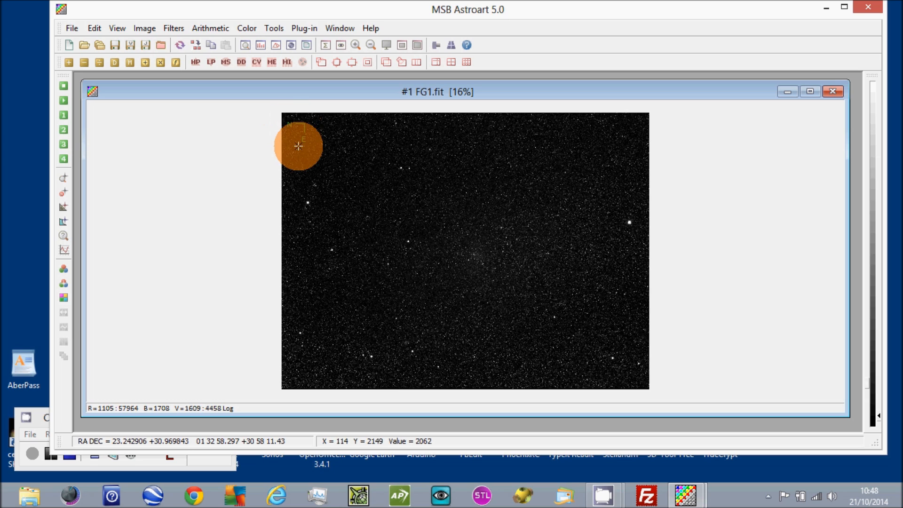
{"action": "mouse_move", "coordinate": [307, 142]}
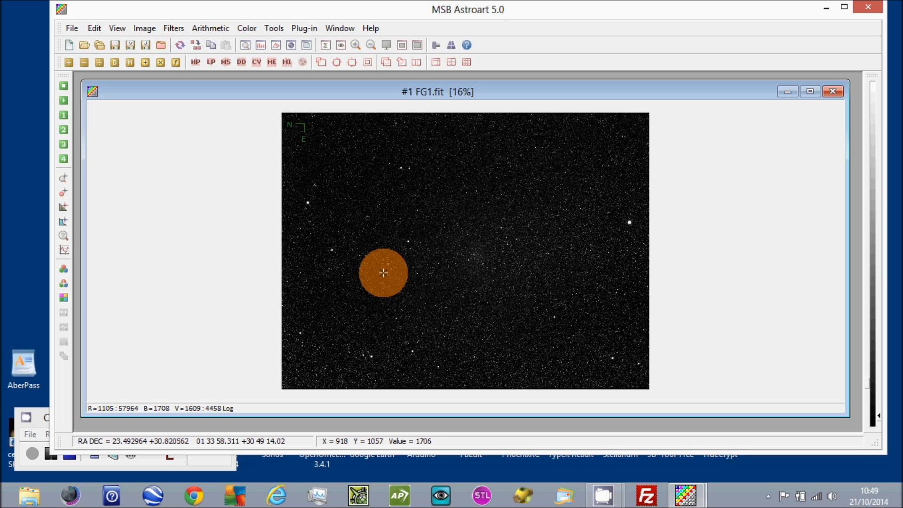
{"action": "mouse_move", "coordinate": [383, 272]}
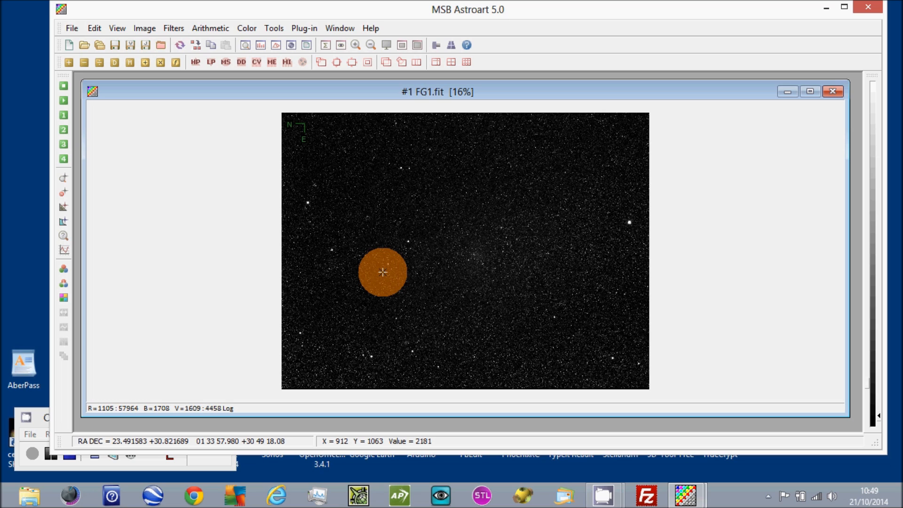